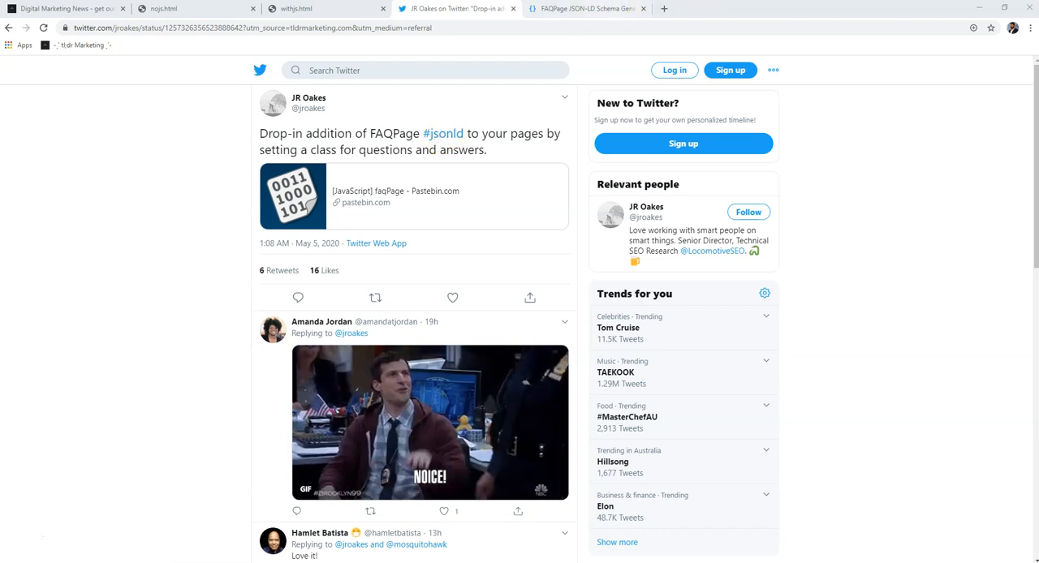
- Switch from the Twitter tab to the local nojs.html tab
{"action": "left_click", "coordinate": [584, 8]}
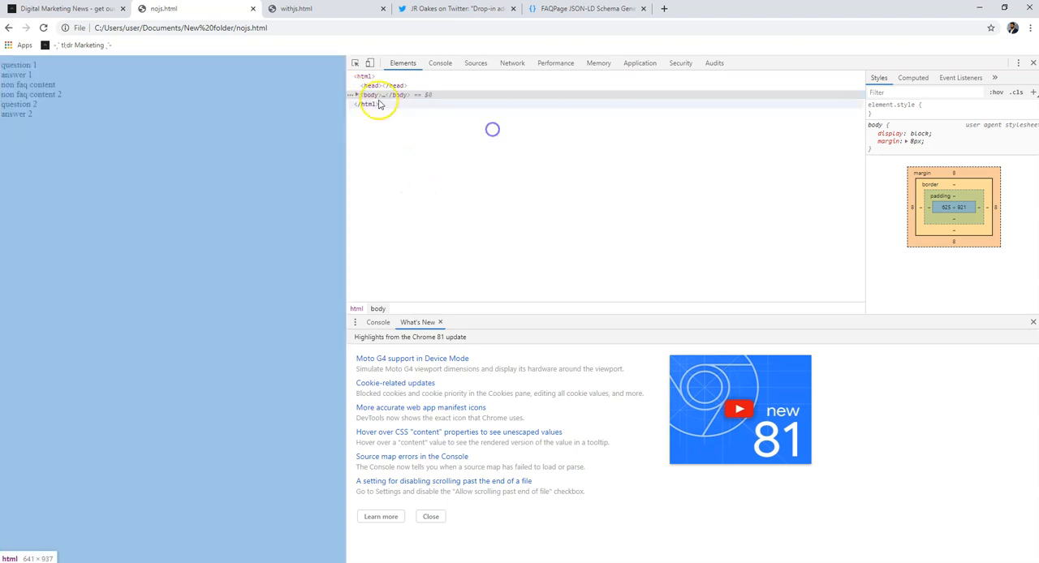
- Expand the nojs body and inspect the answer span among the question and non-FAQ spans
{"action": "left_click", "coordinate": [358, 95]}
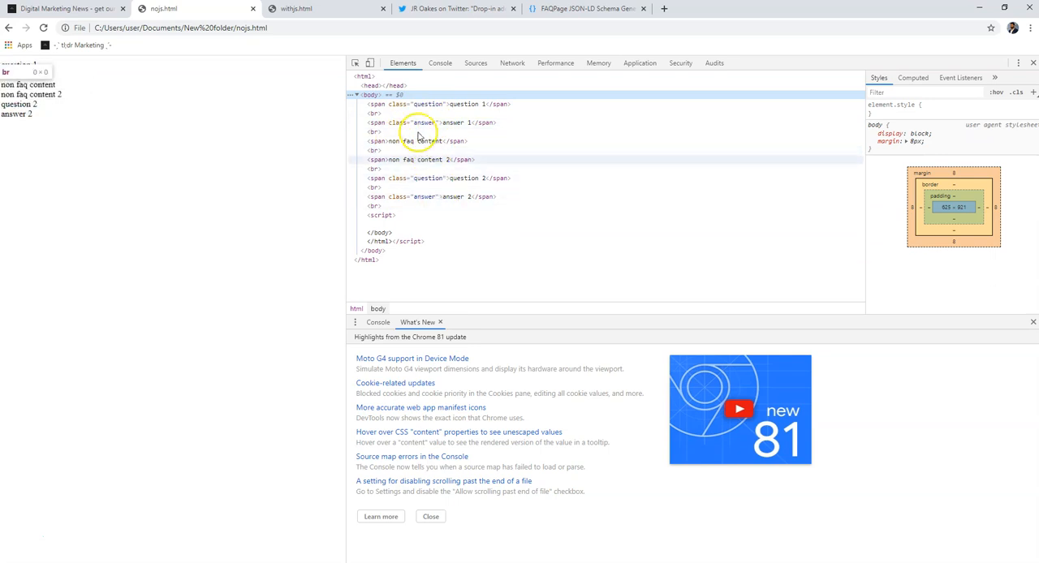
{"action": "mouse_move", "coordinate": [425, 104]}
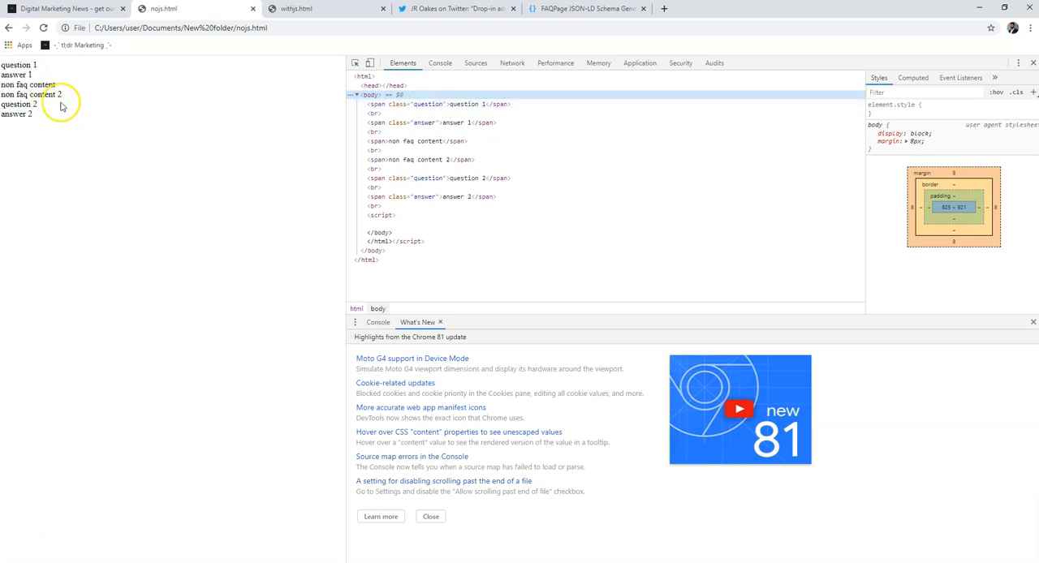
{"action": "left_click", "coordinate": [438, 124]}
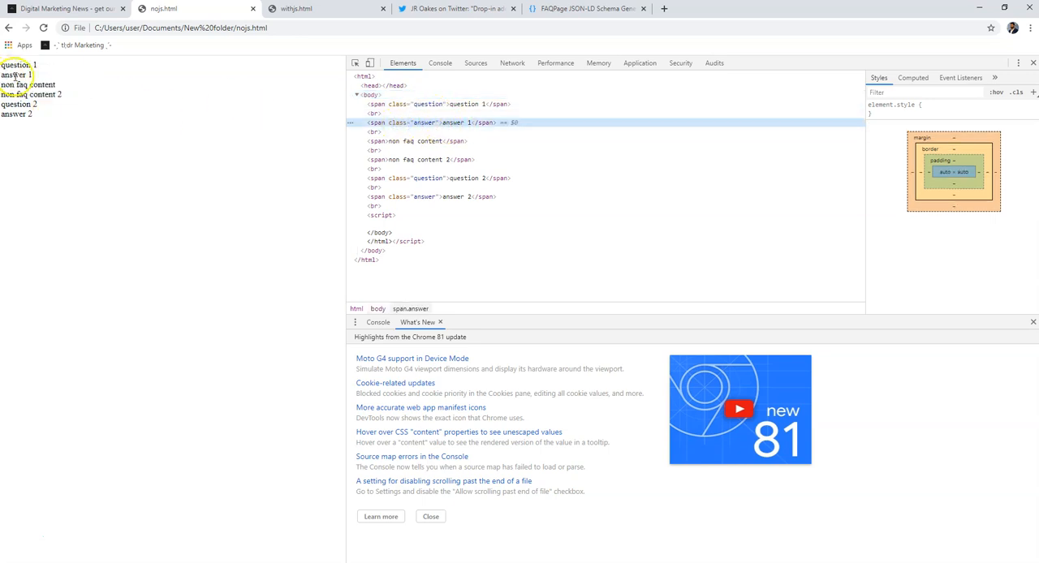
{"action": "double_click", "coordinate": [14, 75]}
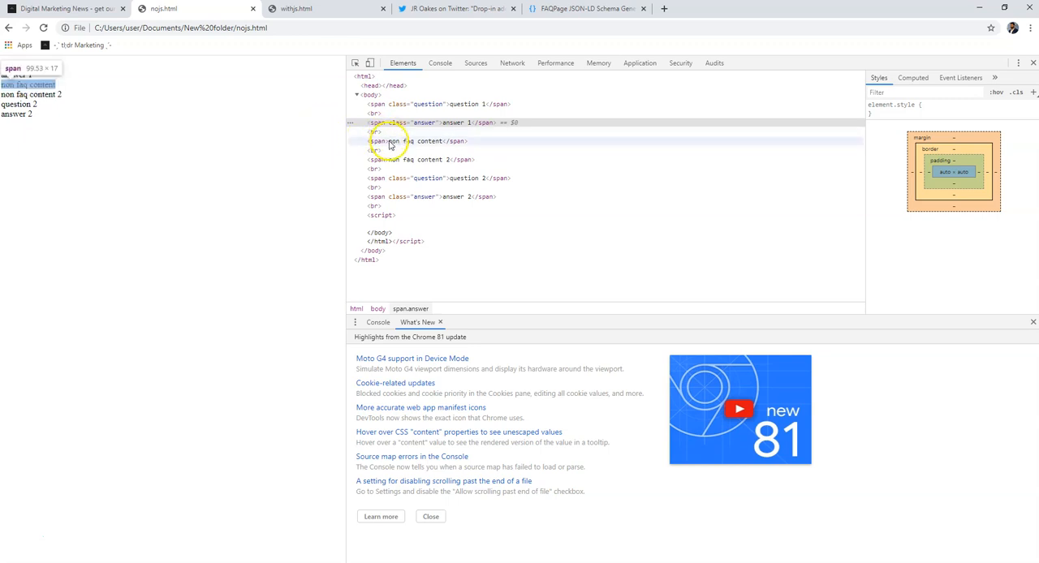
{"action": "left_click", "coordinate": [463, 179]}
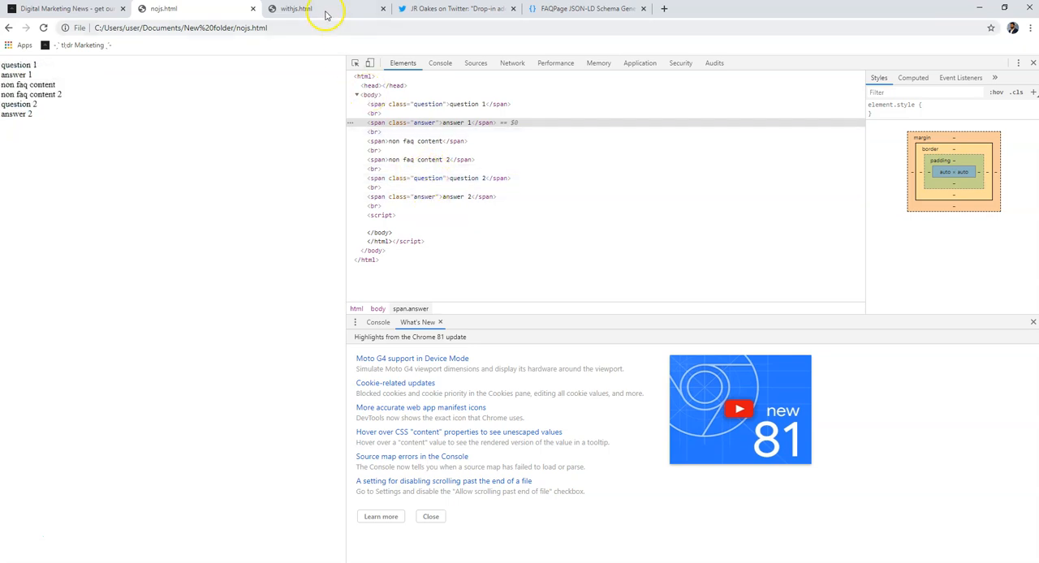
{"action": "mouse_move", "coordinate": [49, 162]}
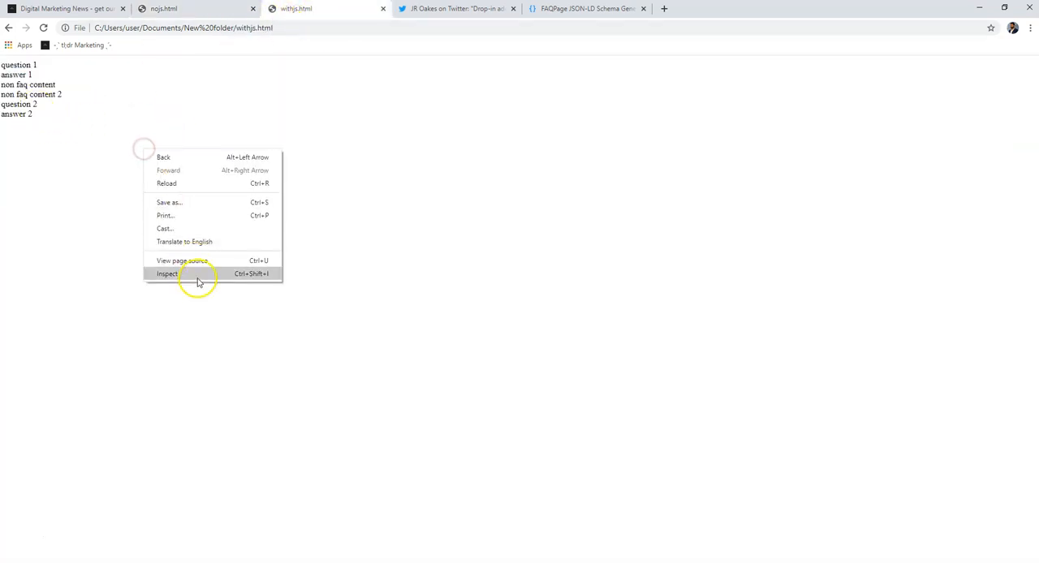
- Inspect the withjs page and expand its body to show the spans and script
{"action": "left_click", "coordinate": [166, 273]}
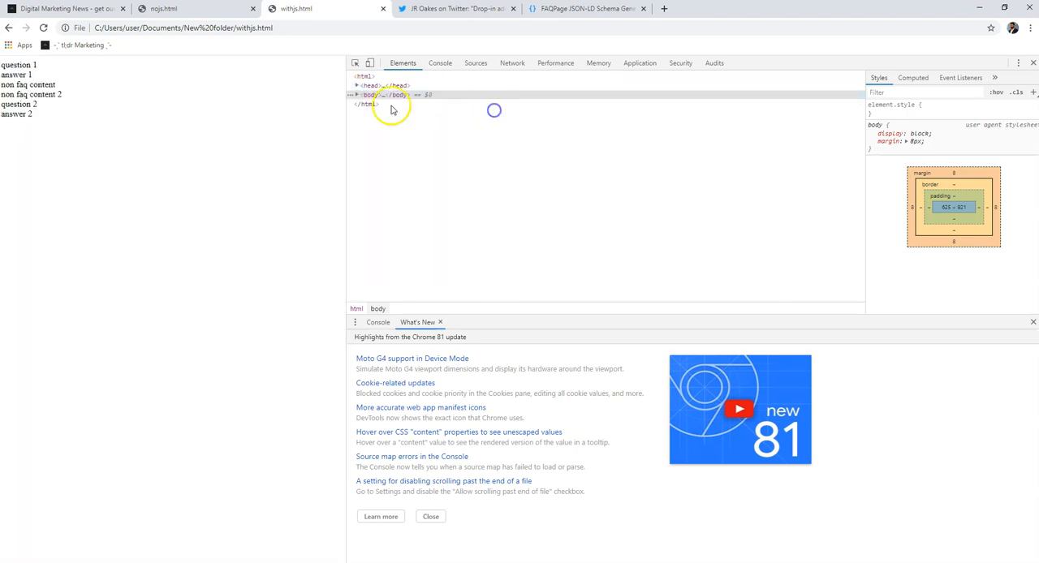
{"action": "left_click", "coordinate": [356, 94]}
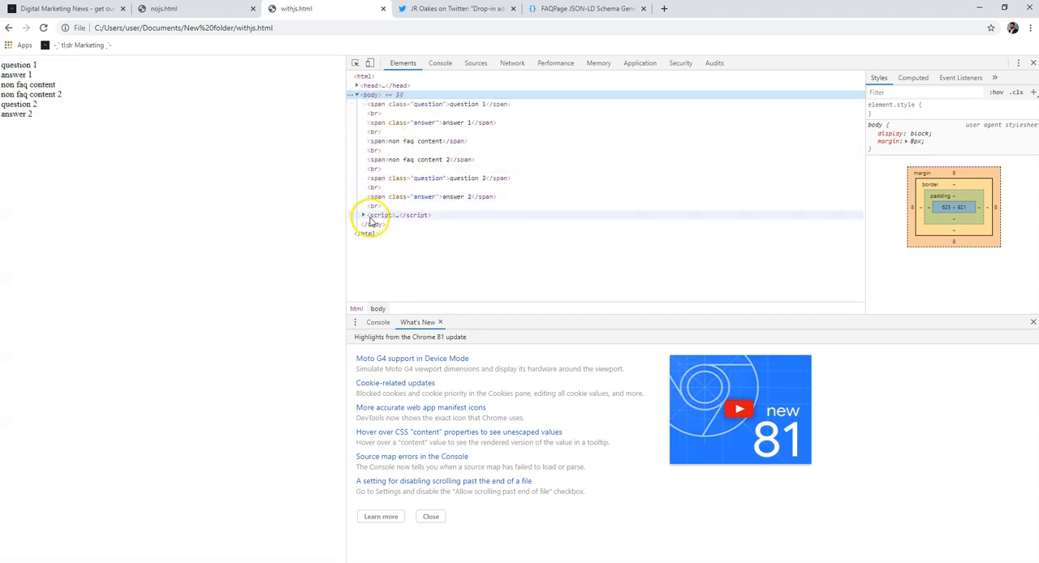
- Expand the body script that reads the question and answer classes
{"action": "left_click", "coordinate": [364, 214]}
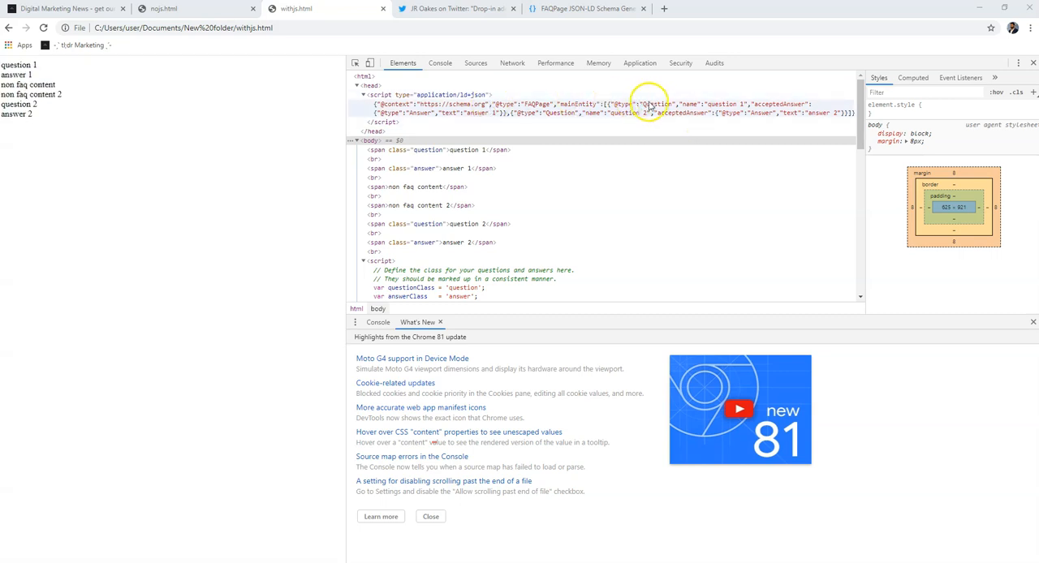
{"action": "mouse_move", "coordinate": [457, 117]}
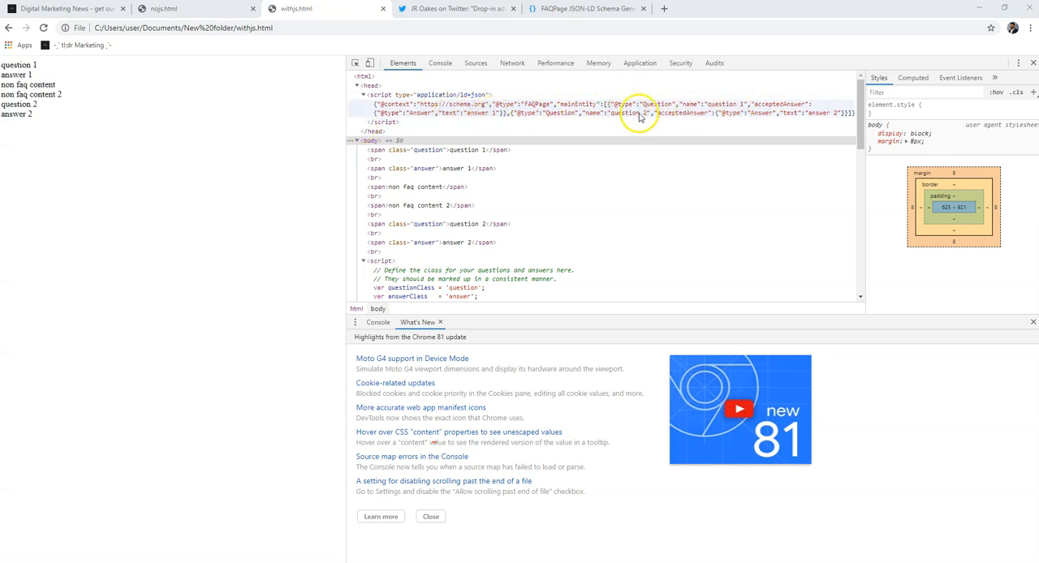
{"action": "mouse_move", "coordinate": [312, 225]}
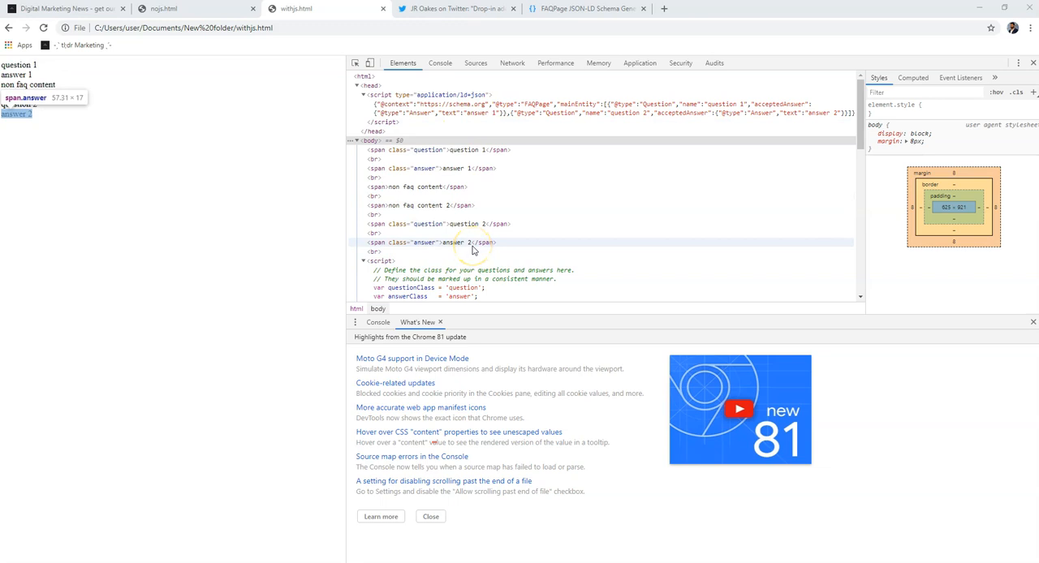
{"action": "mouse_move", "coordinate": [513, 180]}
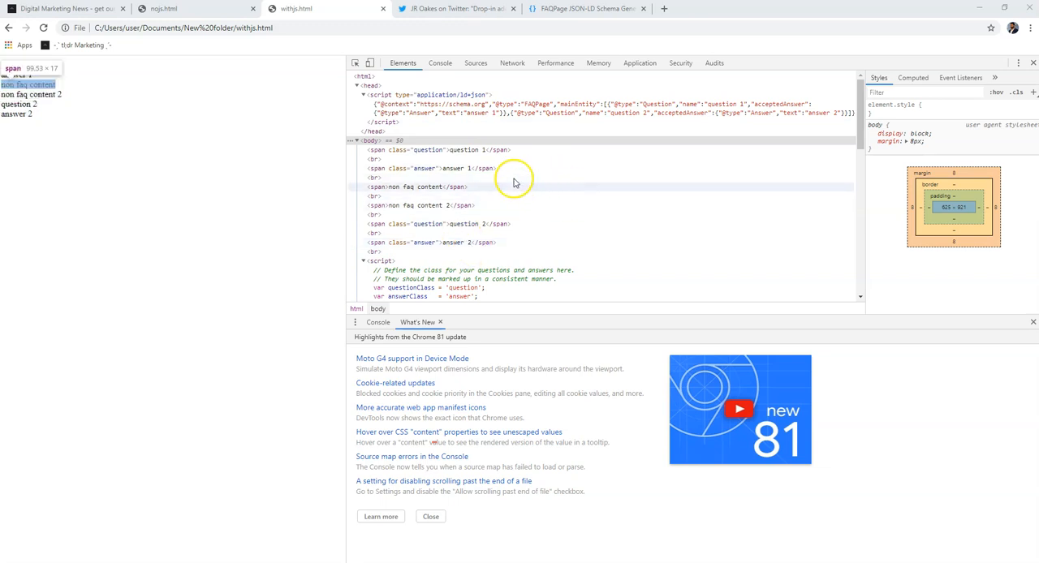
{"action": "mouse_move", "coordinate": [430, 149]}
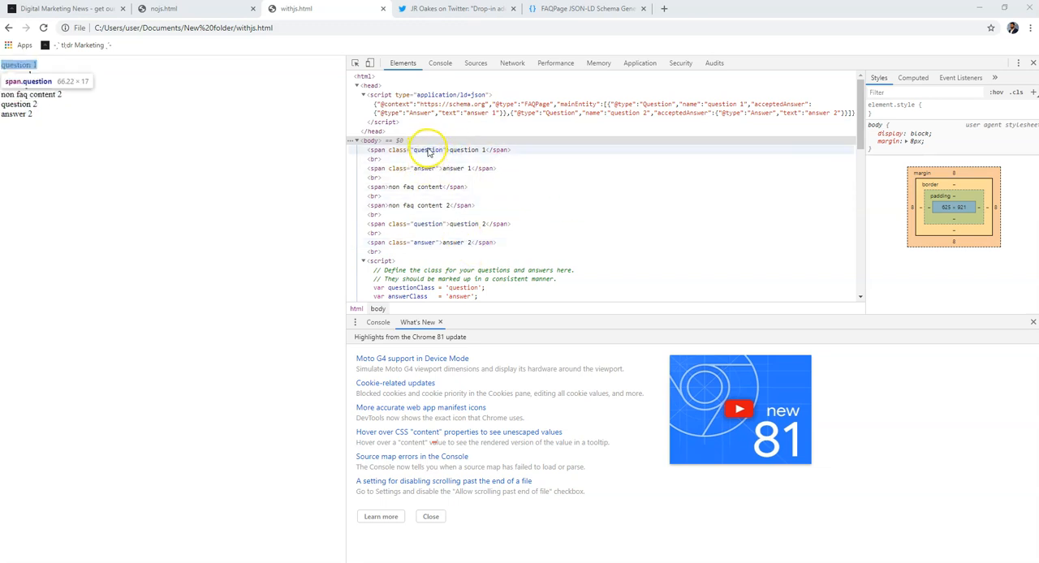
{"action": "mouse_move", "coordinate": [457, 169]}
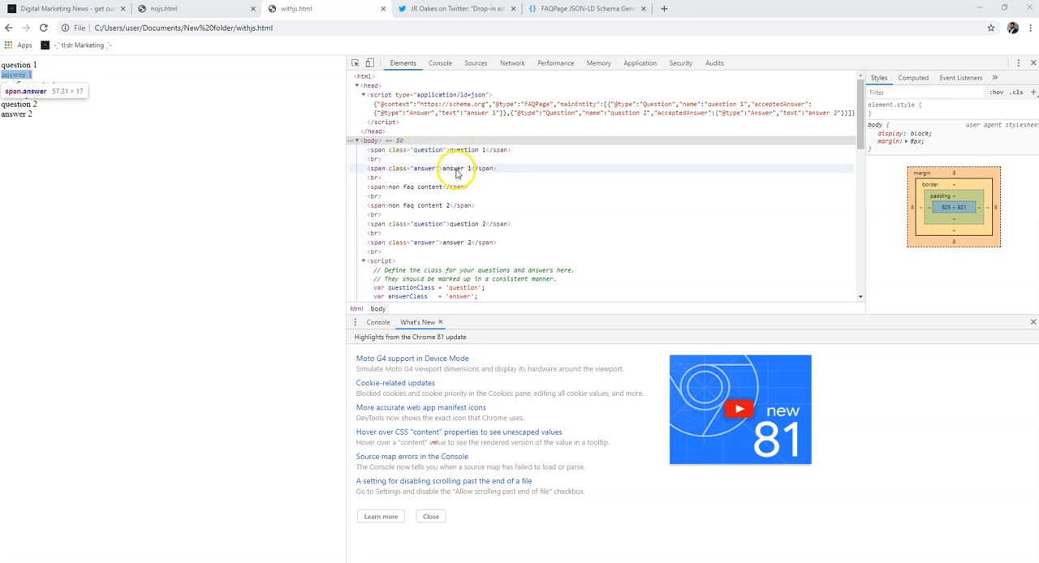